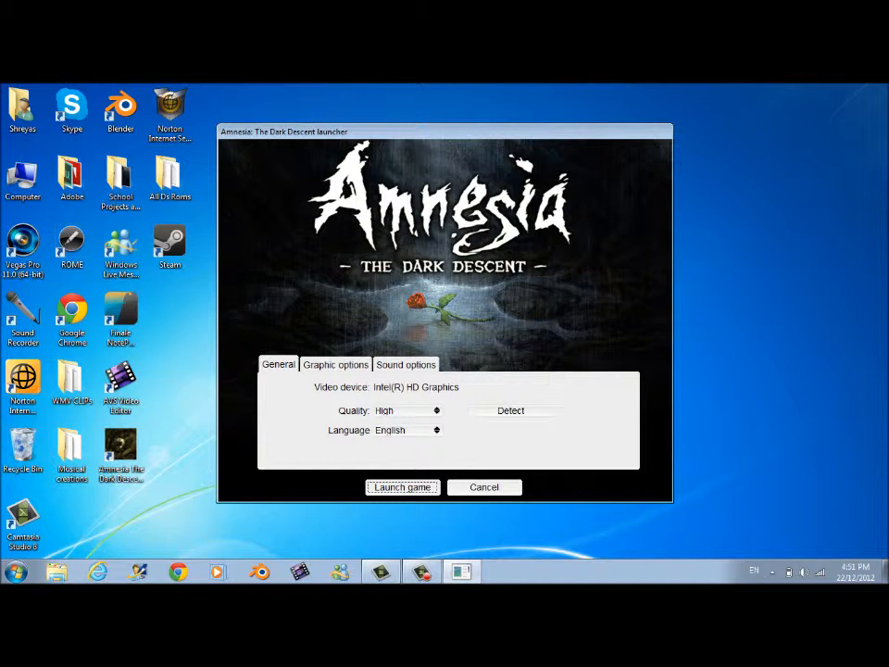
# Step: Confirm Texture and Shadow quality High with FullScreen off, then launch the game windowed
pyautogui.click(336, 363)
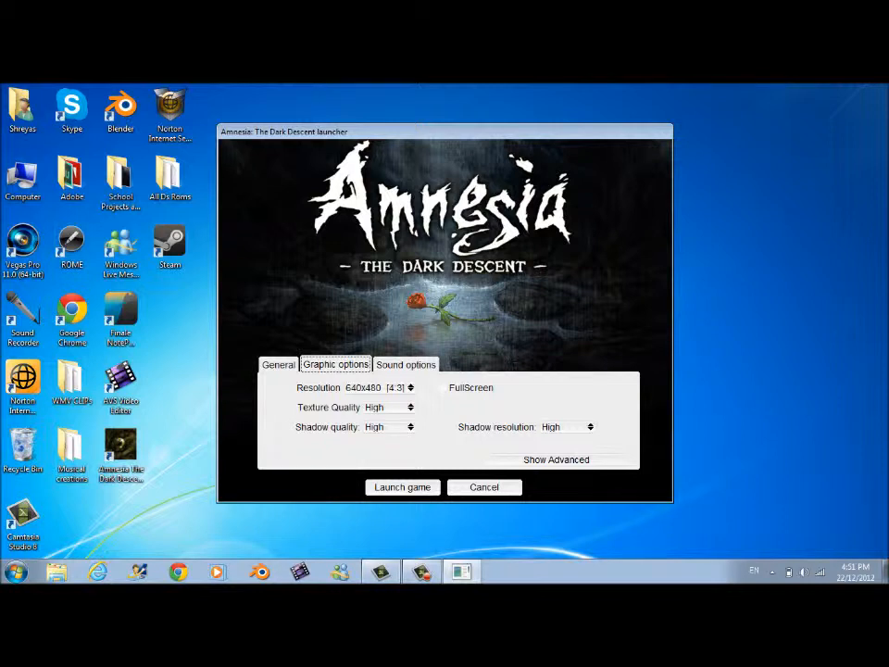
pyautogui.click(484, 487)
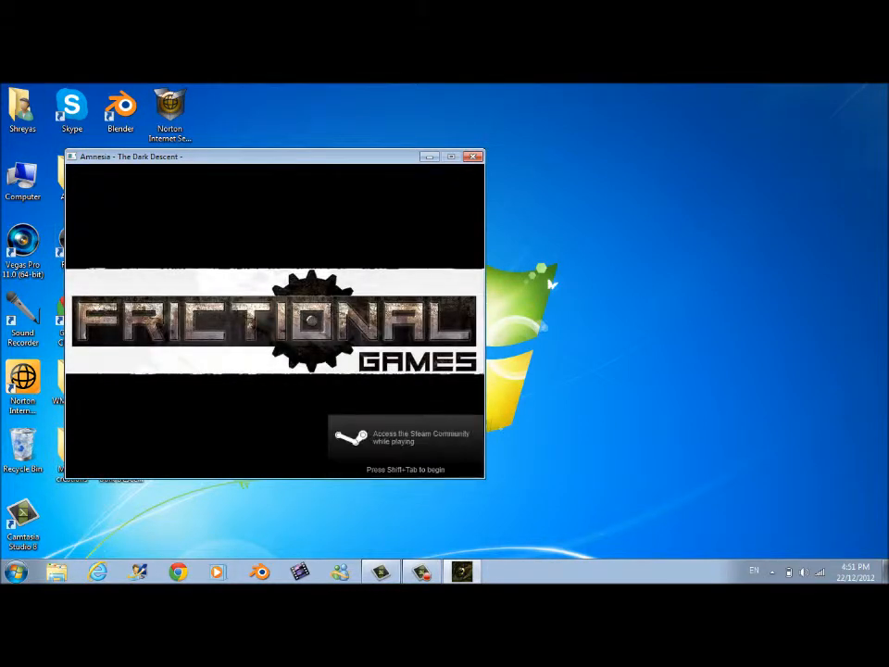
# Step: Centre the game window, select the existing profile and continue the previously played game
pyautogui.moveTo(129, 155); pyautogui.dragTo(367, 159)
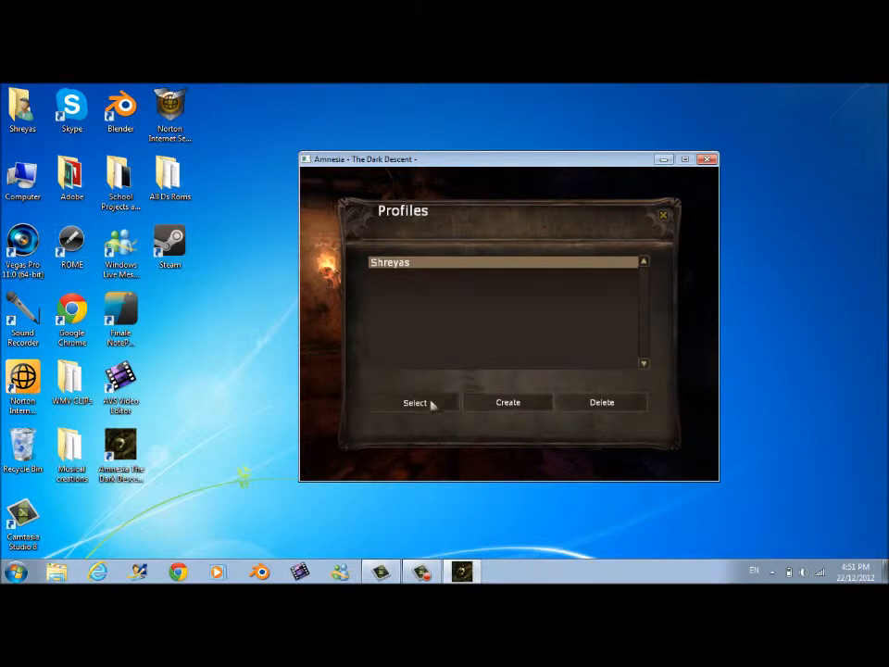
pyautogui.click(415, 402)
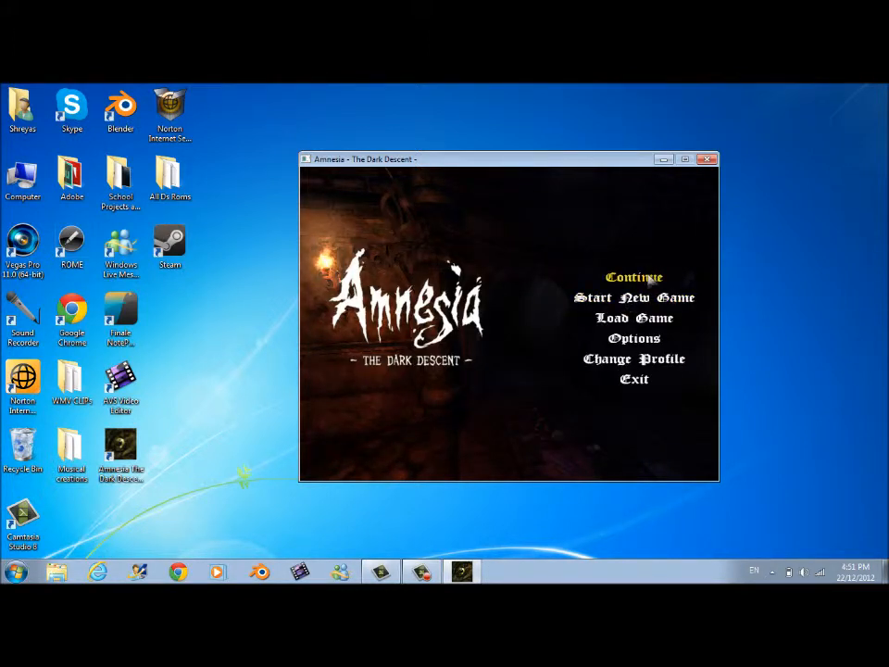
pyautogui.click(633, 278)
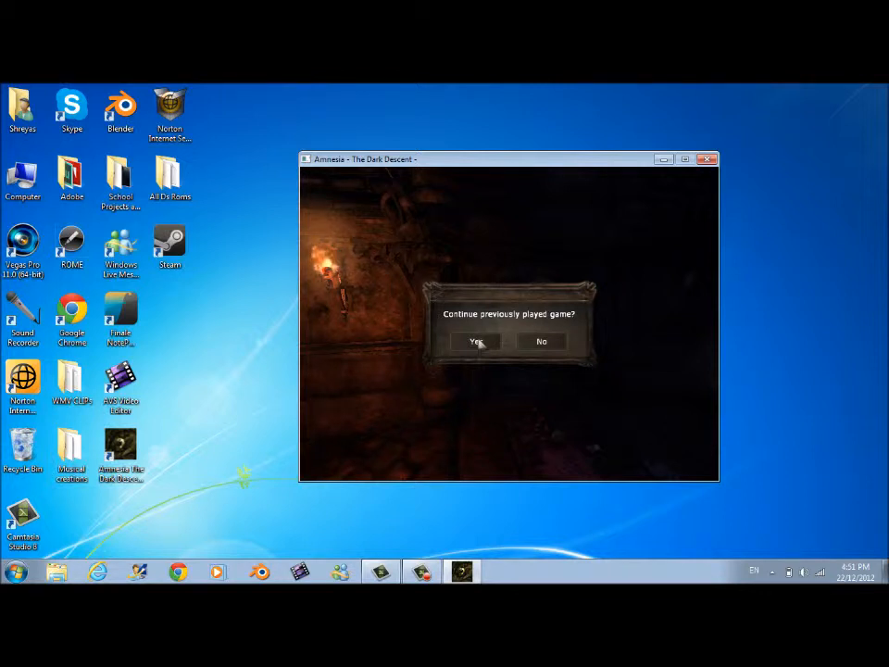
pyautogui.click(474, 341)
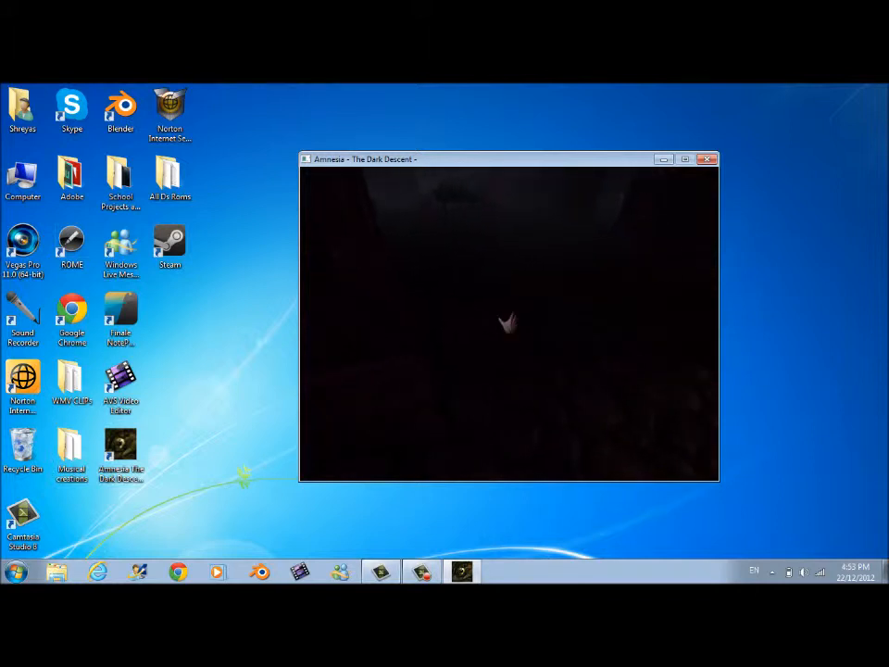
# Step: Pause the game and save progress, returning to the main menu
pyautogui.press('Escape')
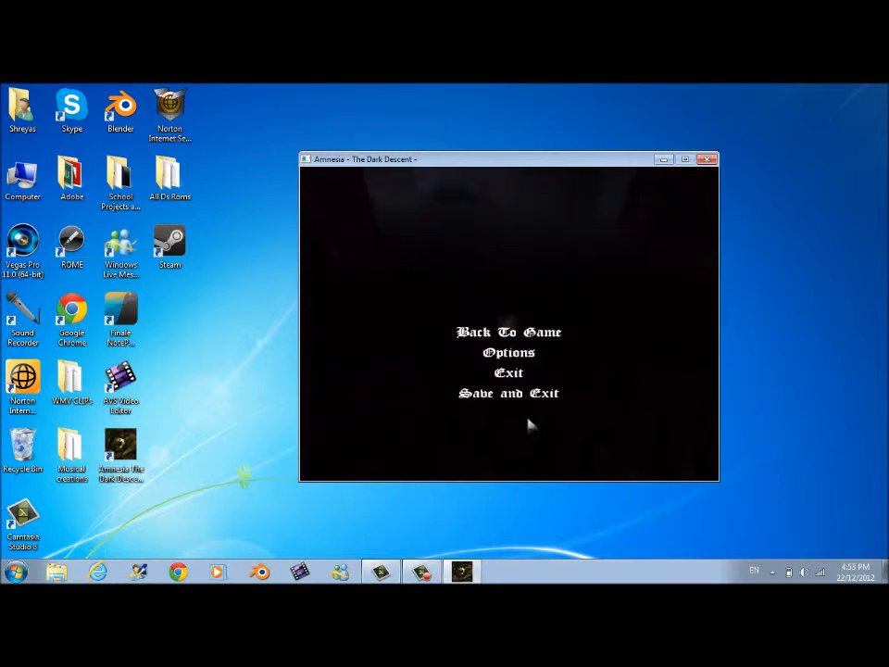
pyautogui.click(507, 392)
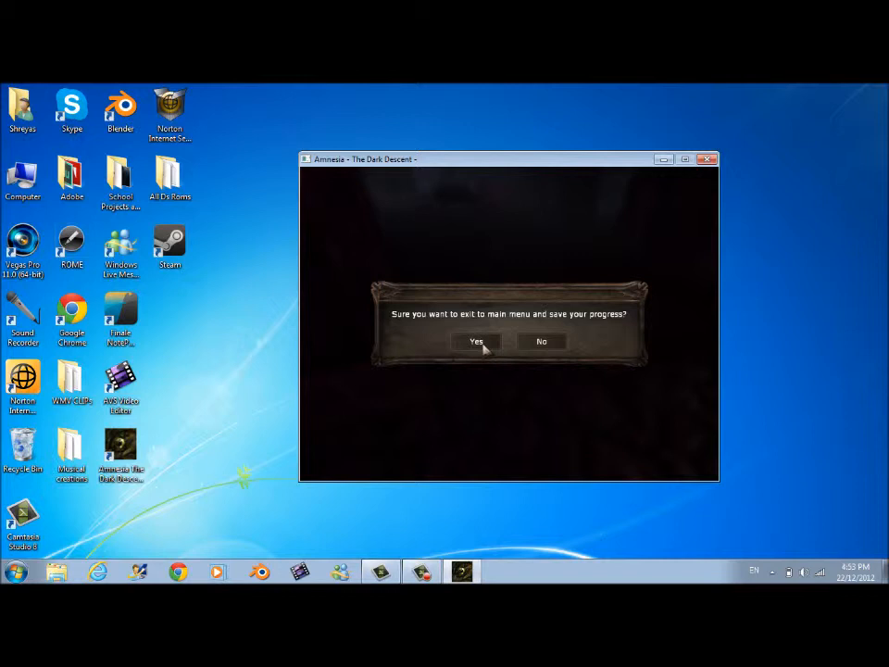
pyautogui.click(476, 341)
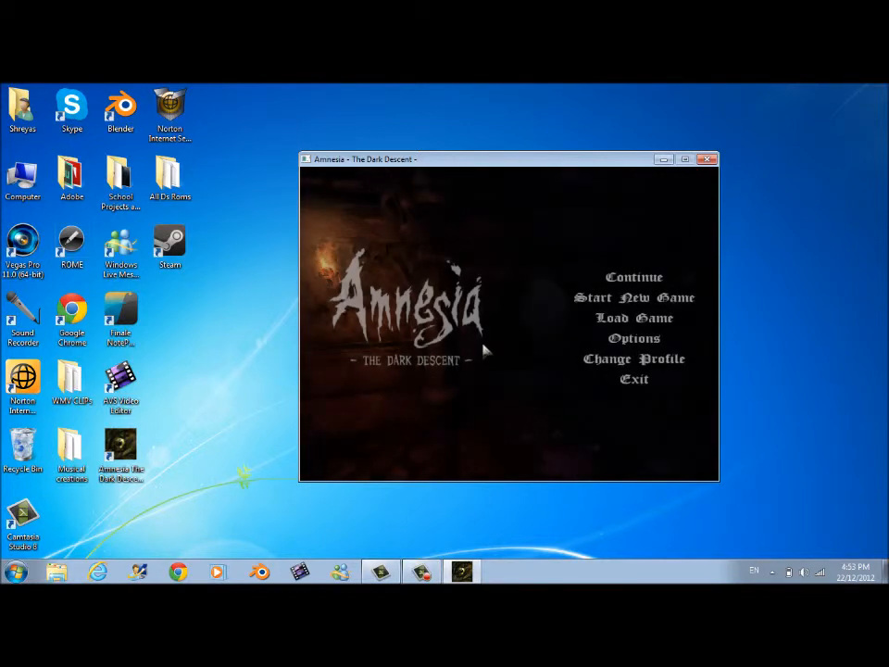
# Step: Exit the game from the main menu and confirm quitting
pyautogui.click(633, 378)
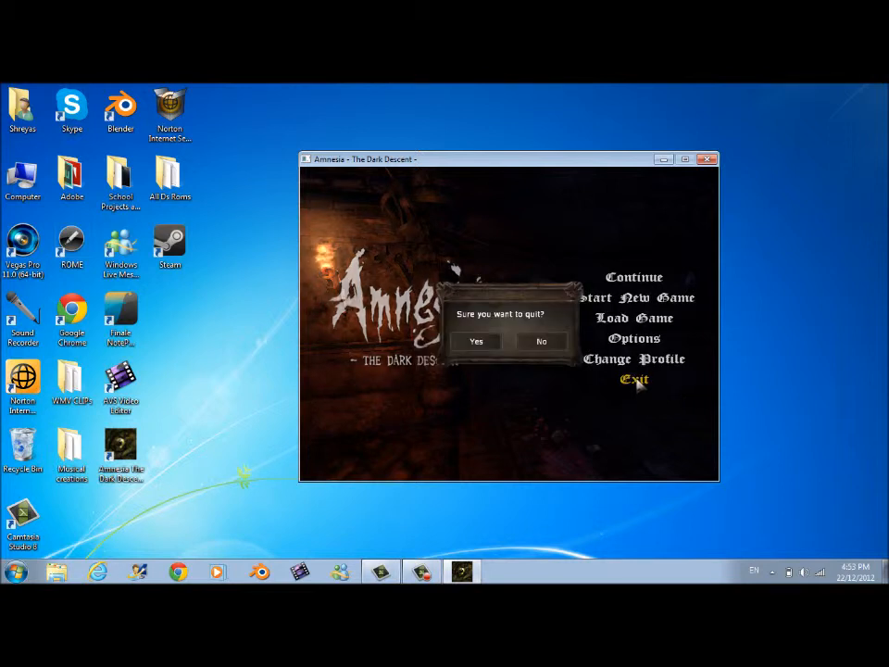
pyautogui.click(476, 340)
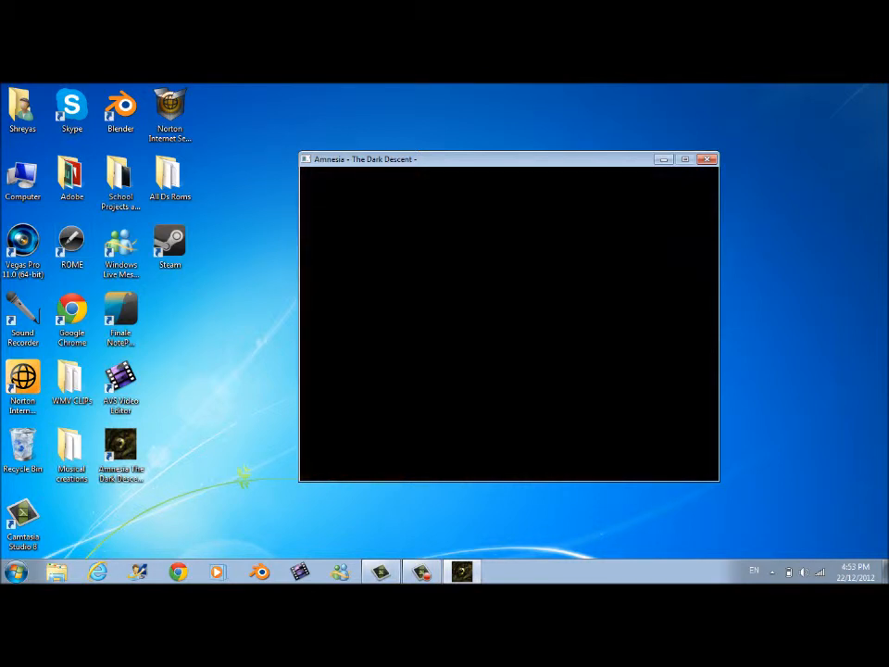